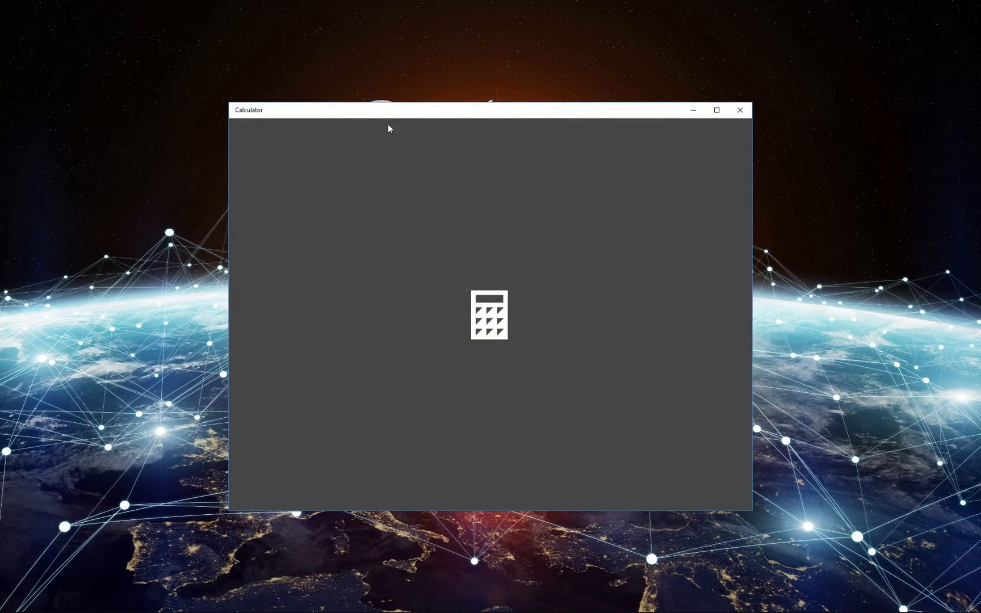
mouse_move(535, 262)
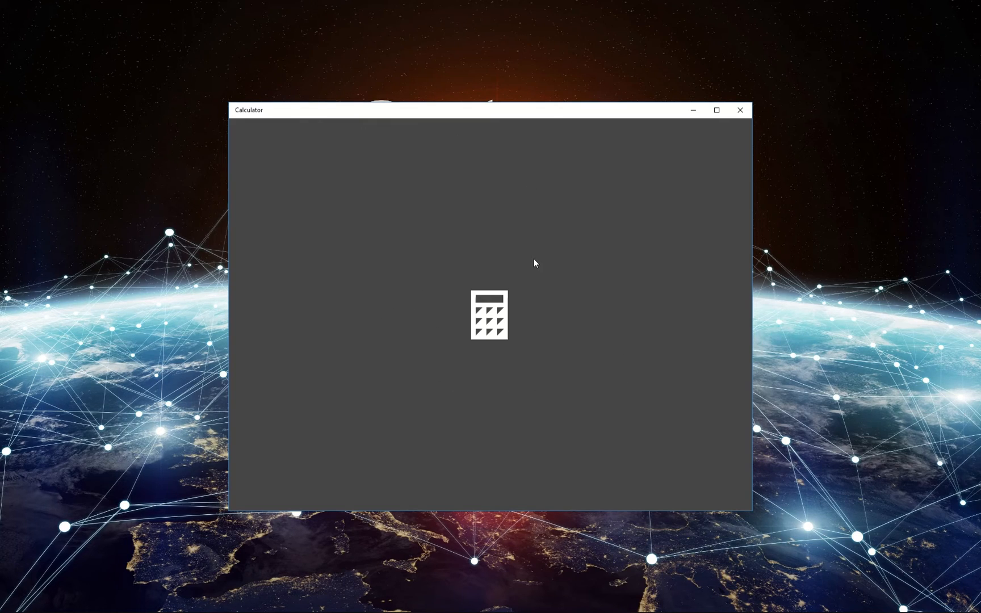
mouse_move(455, 348)
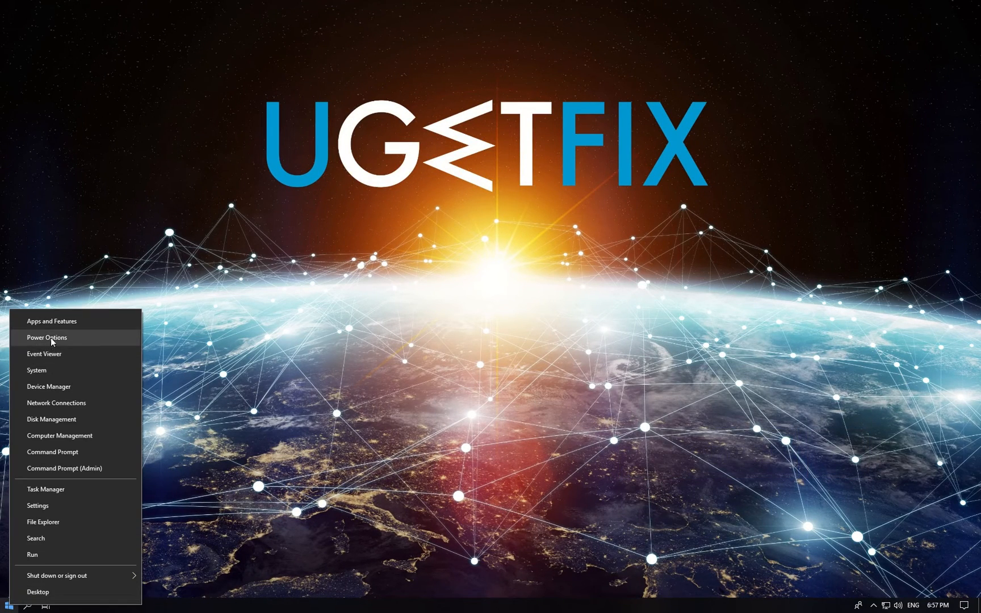
Step: Find Calculator in Apps and Features and reset it to defaults from its Advanced options
click(51, 321)
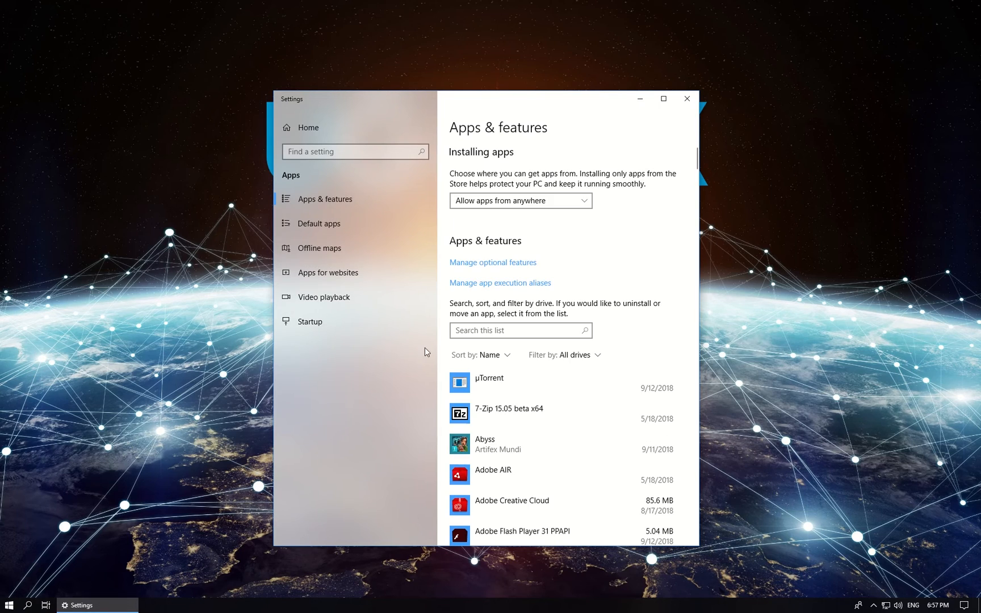
text(calculat)
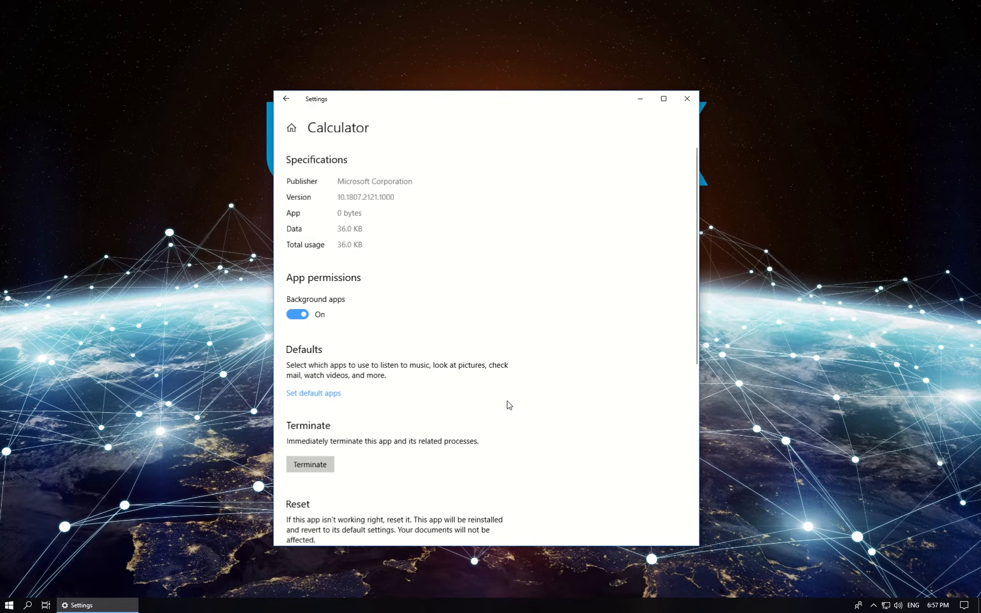
scroll(down, 3)
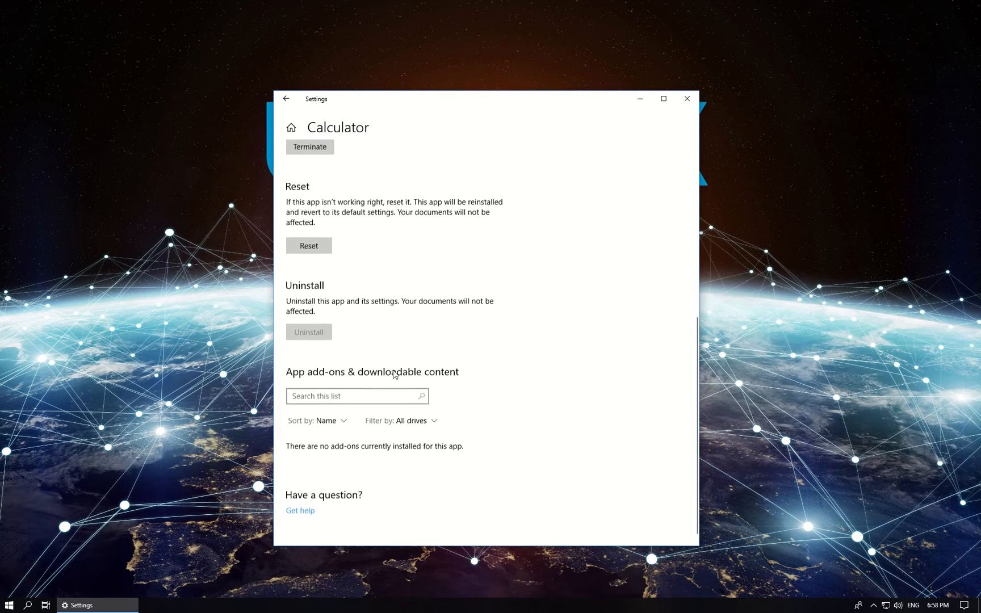
click(309, 246)
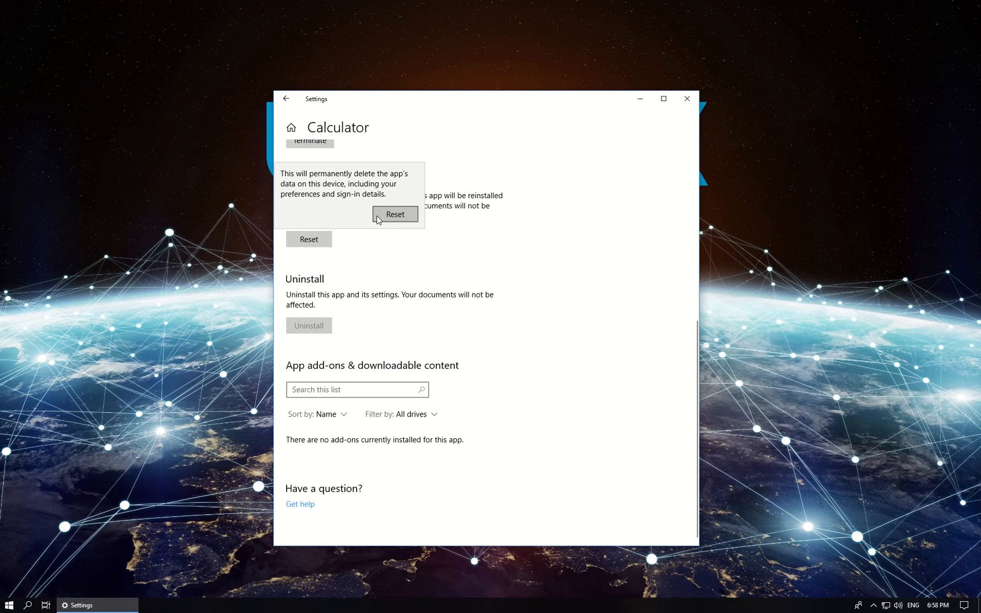
click(395, 214)
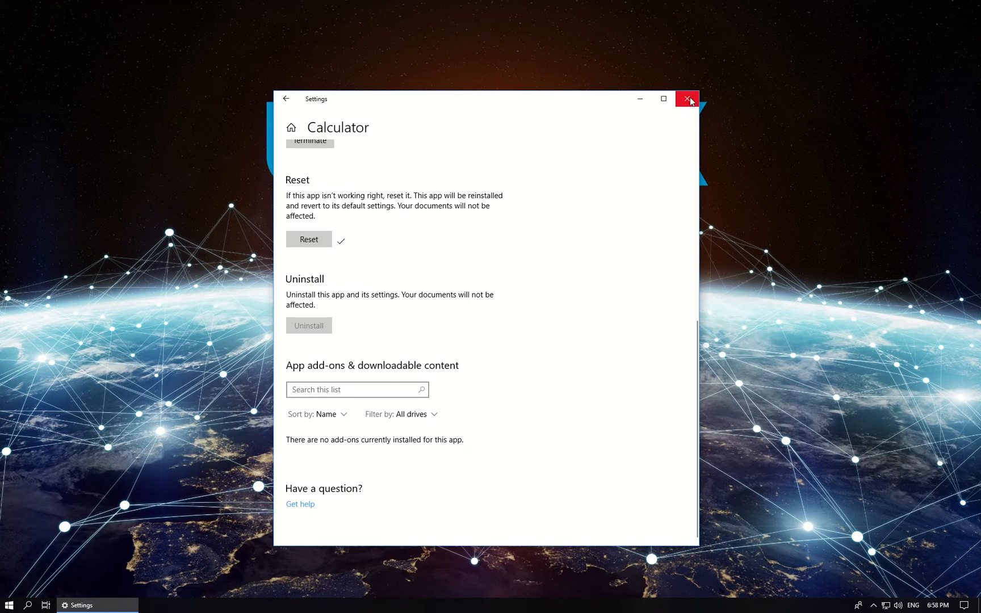
Step: Close Settings and search the Start menu for PowerShell
click(687, 98)
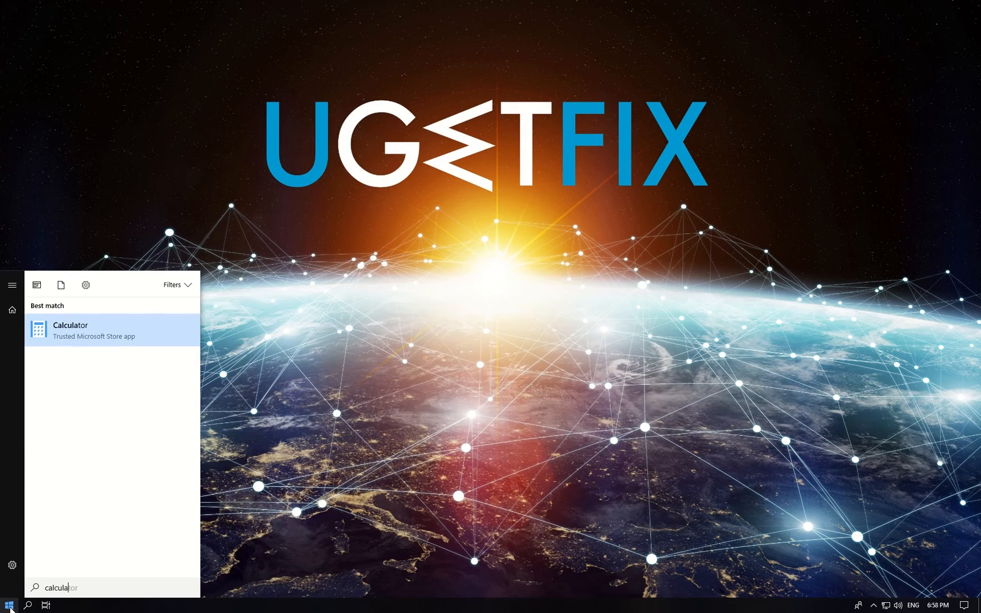
click(70, 324)
text(powershell)
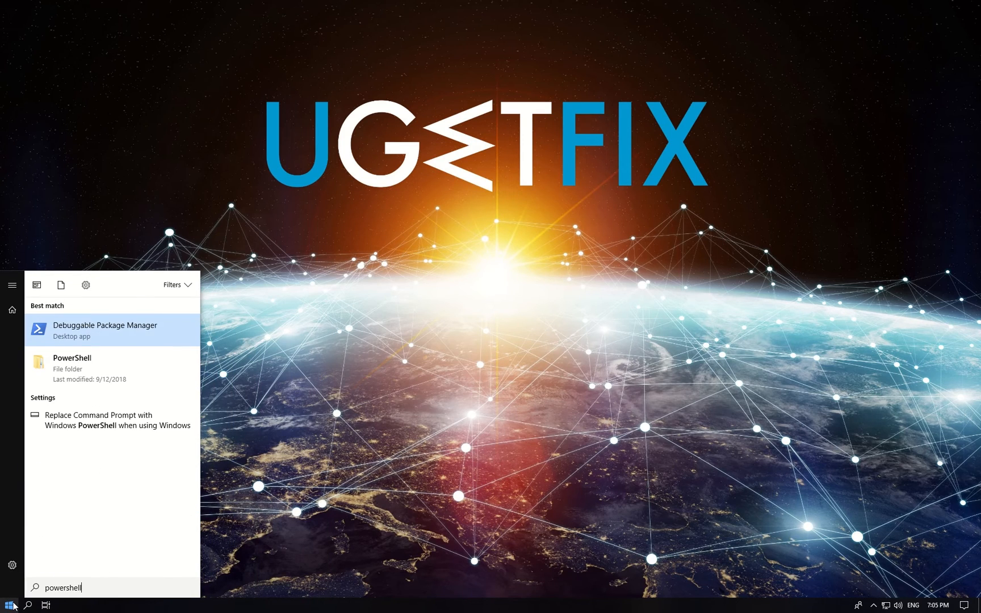
Step: Run Get-AppXPackage -AllUsers | Foreach Add-AppxPackage -Register in an administrator PowerShell
right_click(71, 325)
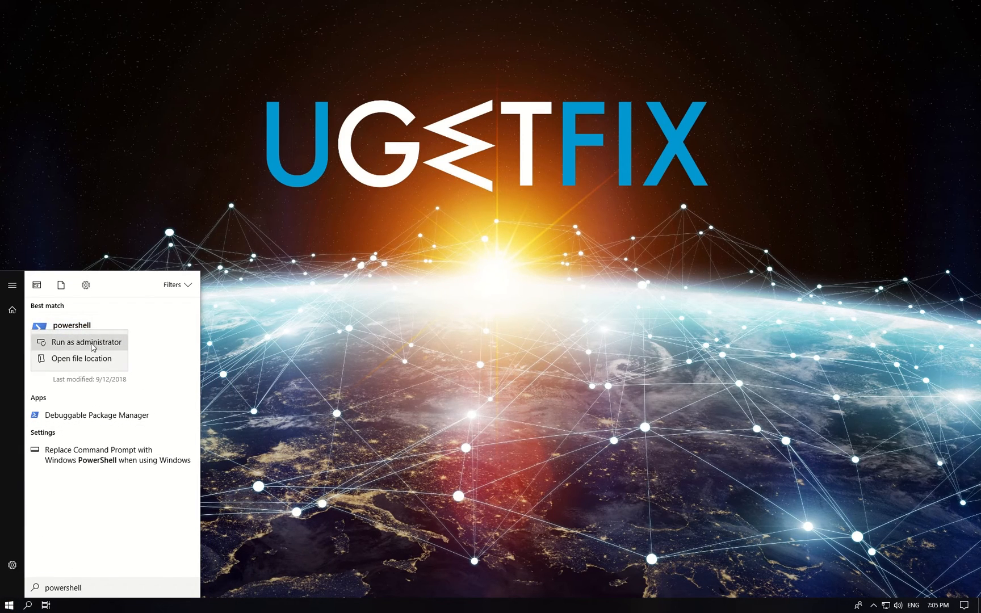
click(84, 342)
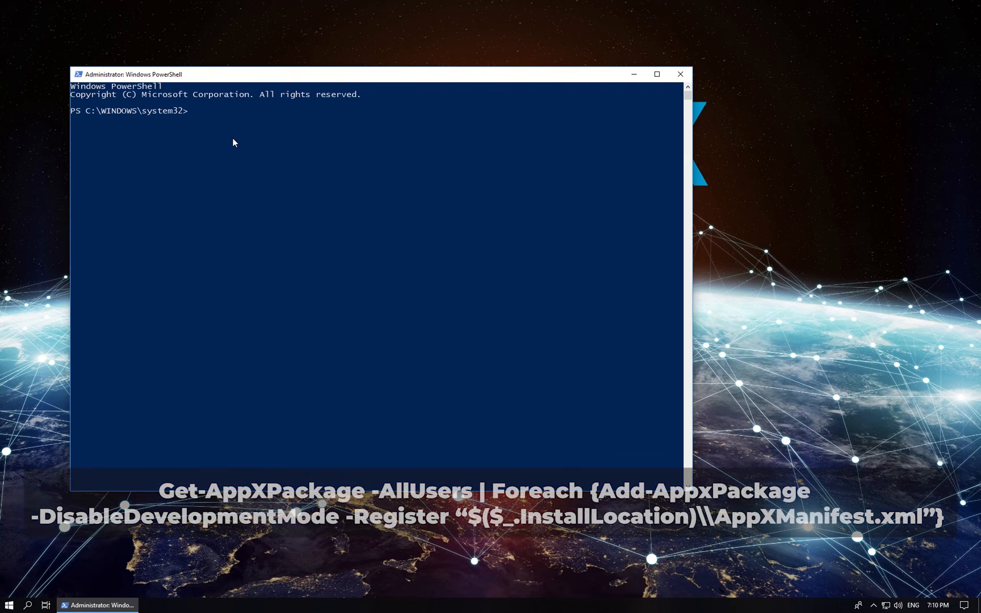
text(Get-AppXPackage -AllUsers | Foreach {Add-AppxPackage -DisableDevelopmentMode -Register "$($_.InstallLocation)\AppXManifest.xml"})
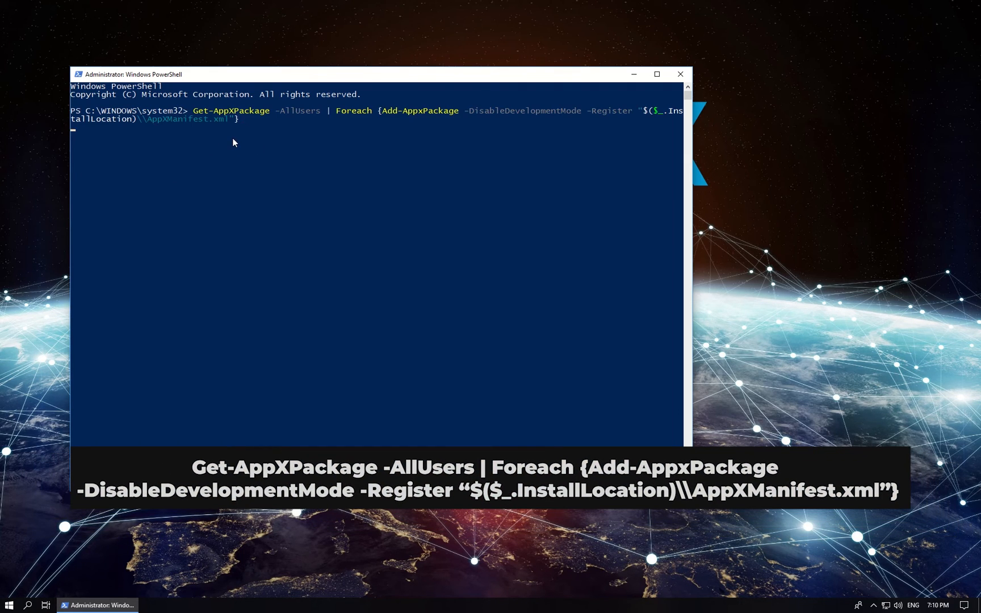
key(enter)
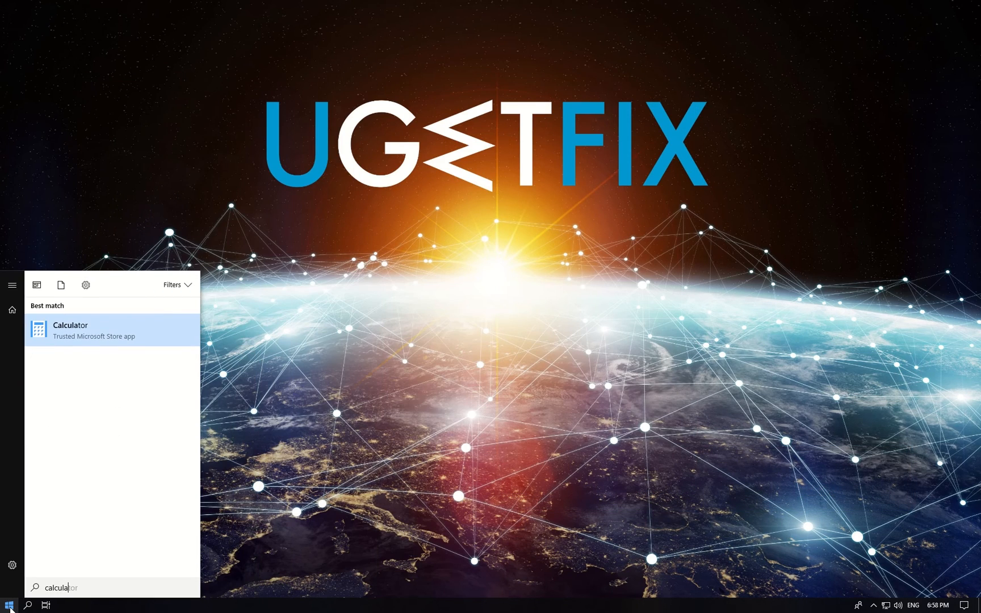
Step: Search the Start menu for PowerShell again
click(70, 329)
text(powershell)
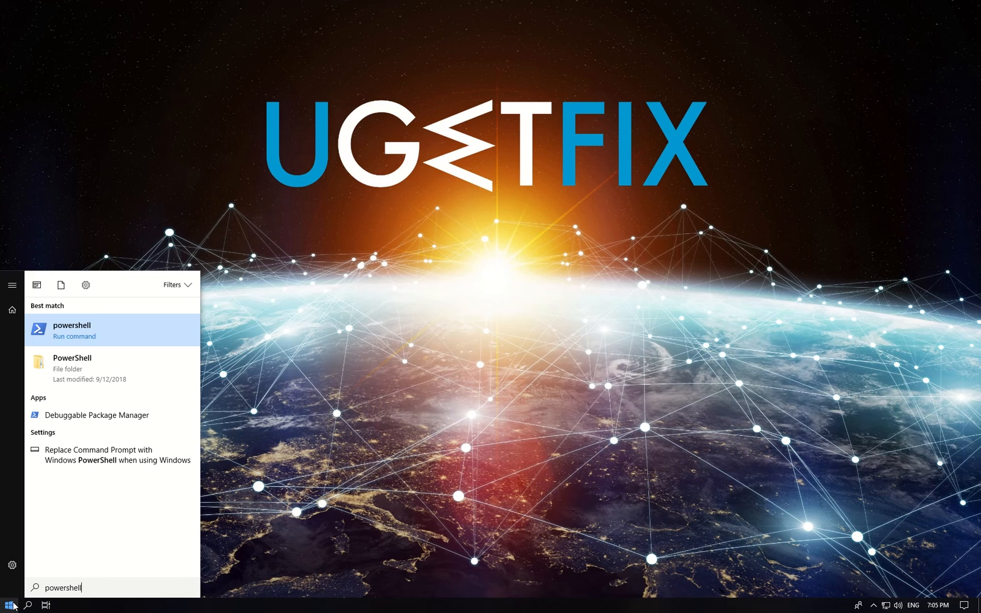
Step: Run Get-AppxPackage *windowscalculator* | Remove-AppxPackage in PowerShell to remove Calculator
click(71, 331)
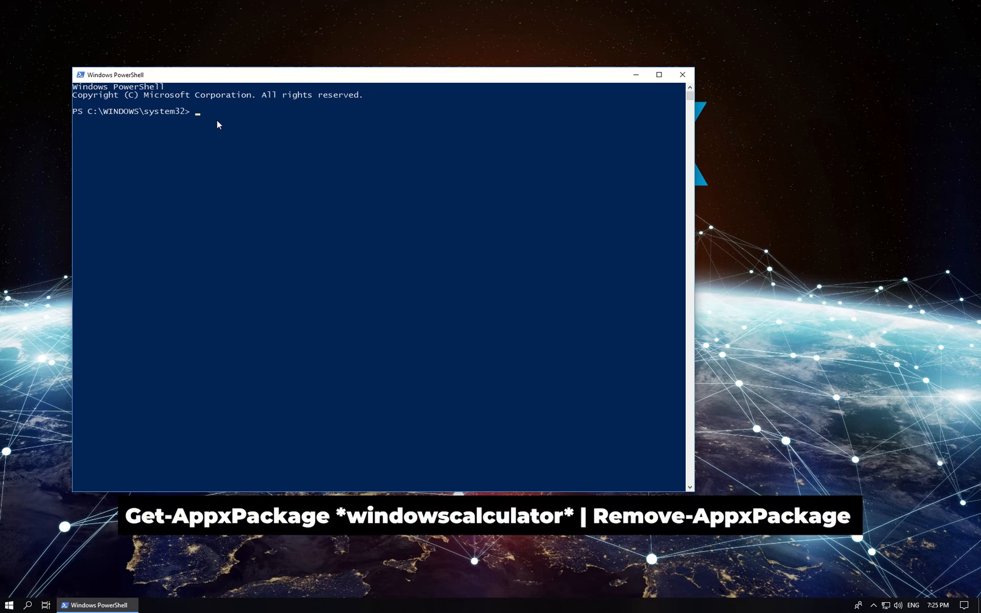
text(Get-AppxPackage *windowscalculator* | Remove-AppxPackage)
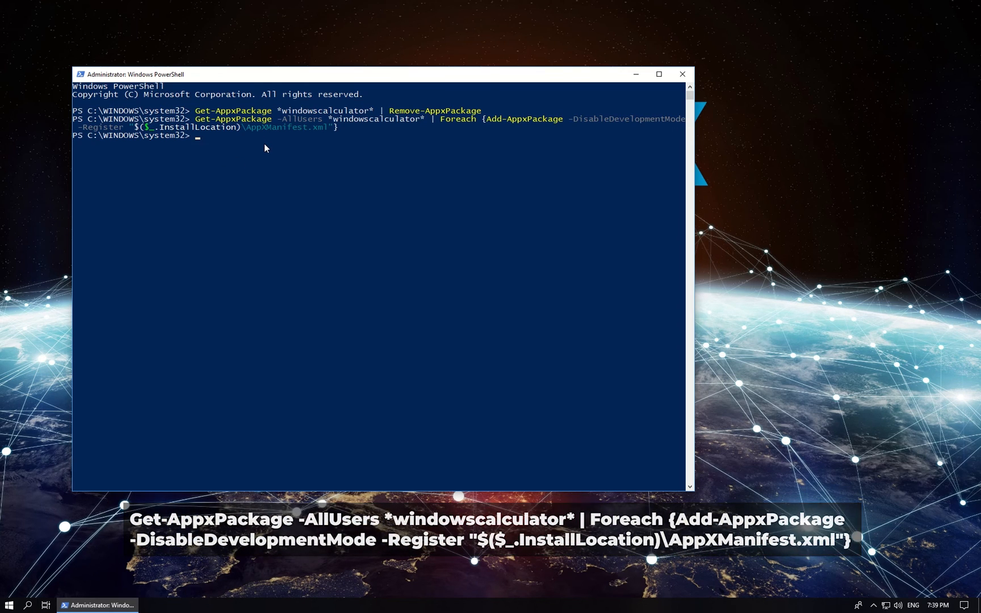
Step: Bring up the Start power choices and search for Calculator
click(9, 606)
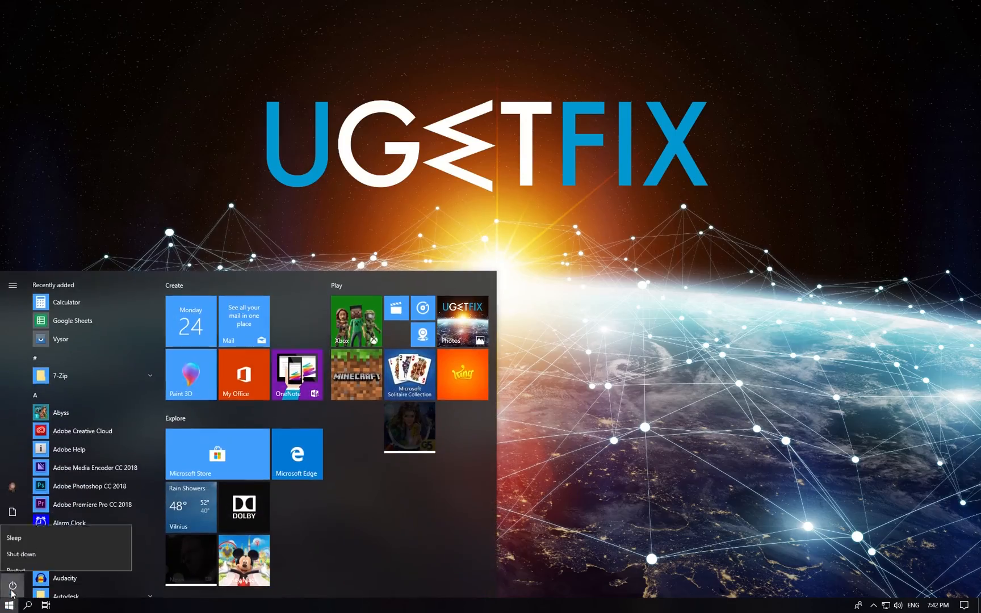
text(calculat)
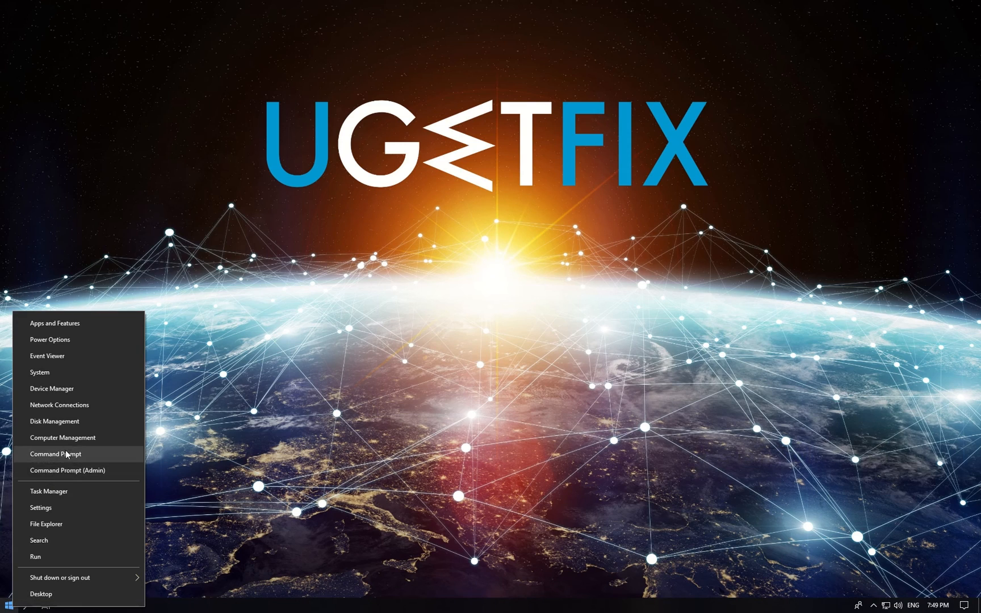
Step: Run sfc /scannow in an administrator Command Prompt
click(68, 470)
text(sfc /sca)
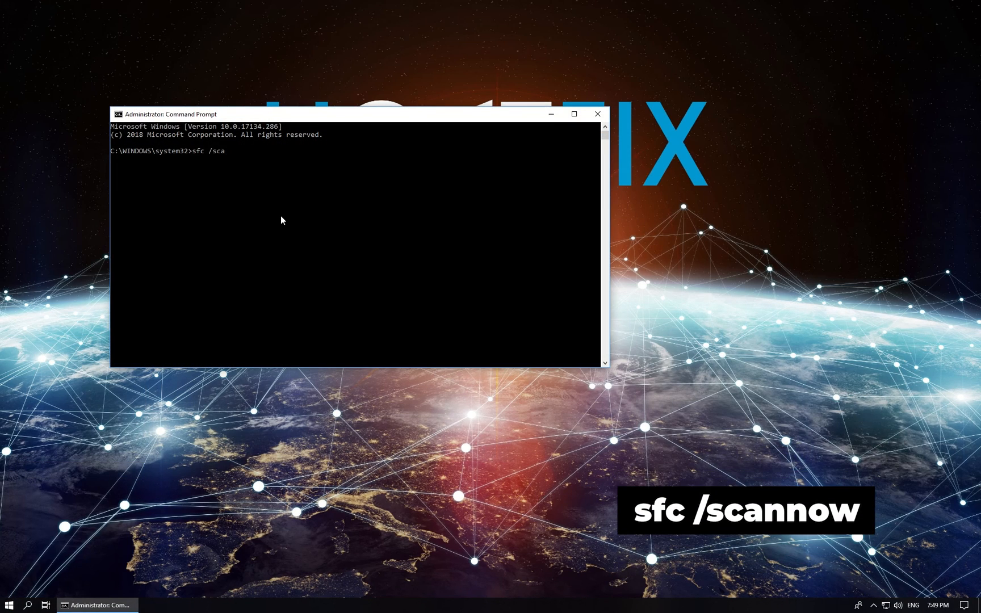
key(Enter)
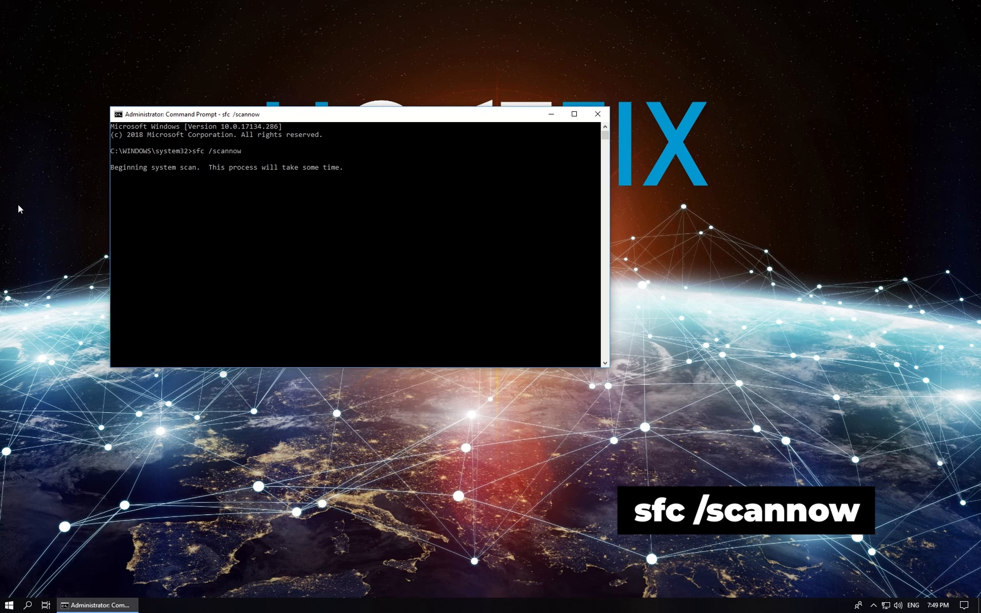